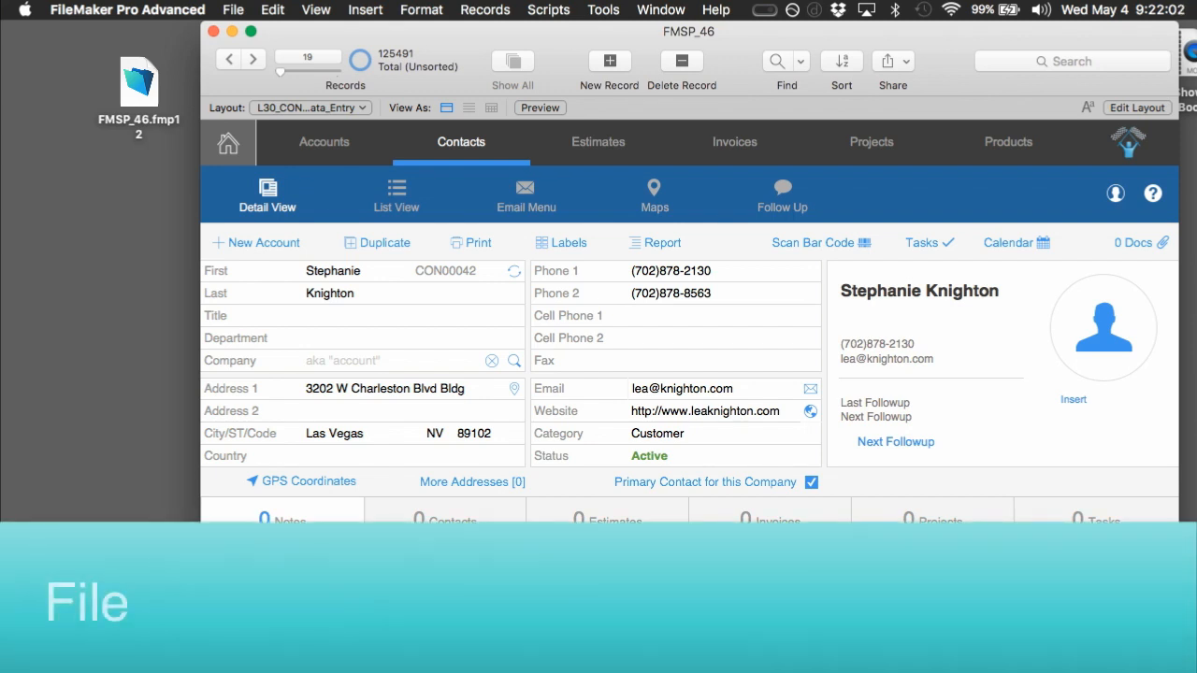
# Bring up the Share with FileMaker Clients network settings for FMSP_46
pyautogui.click(232, 10)
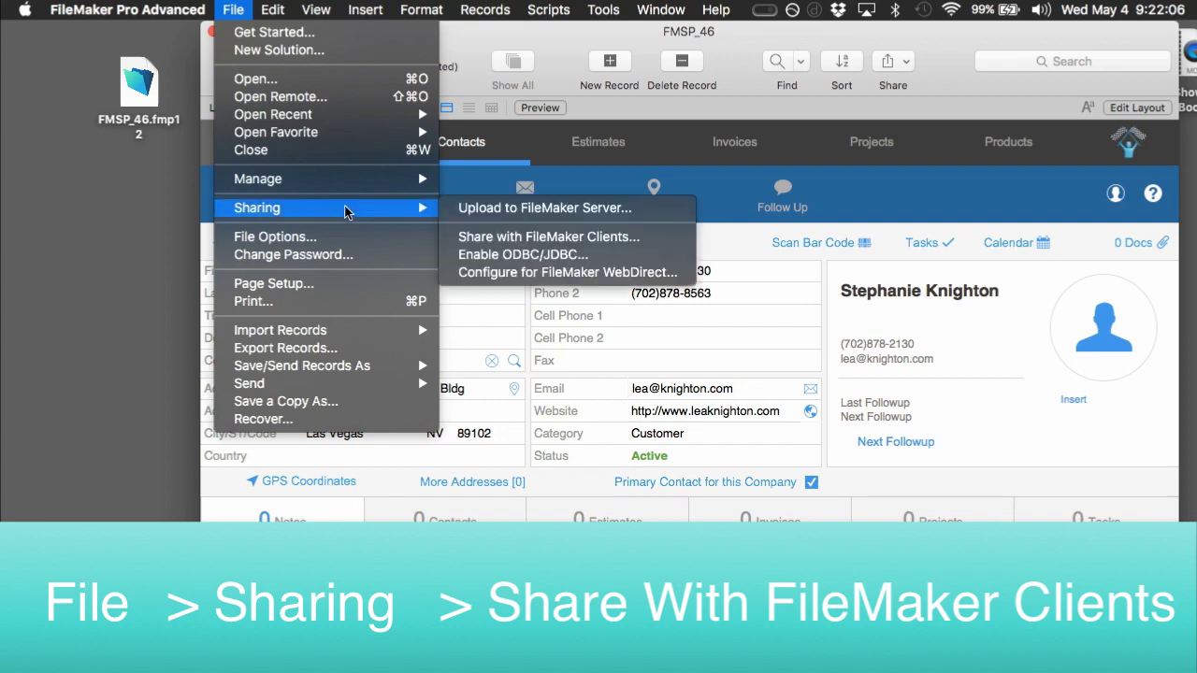
pyautogui.moveTo(561, 235)
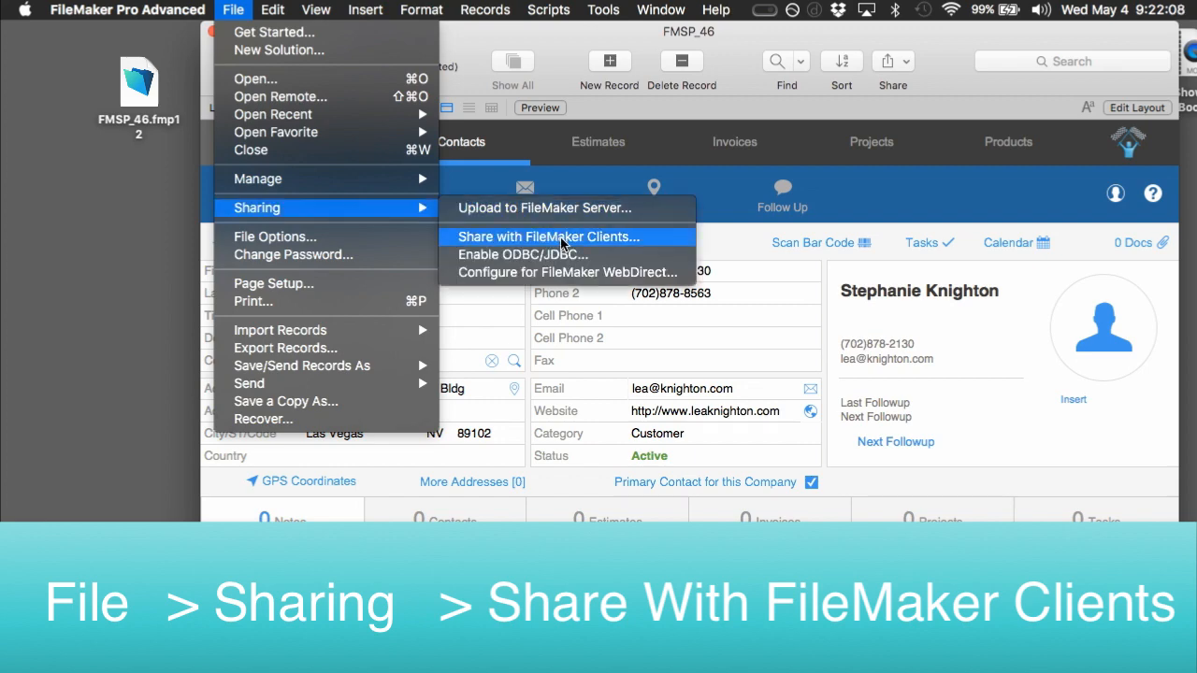
pyautogui.click(557, 236)
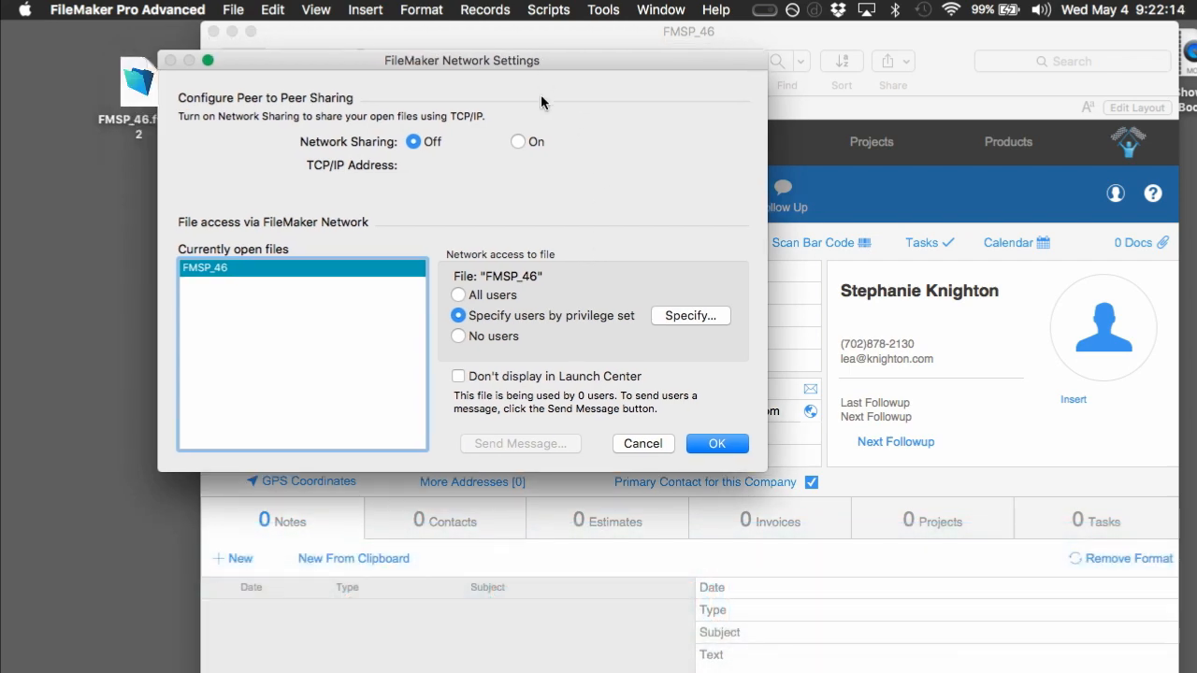
# Switch Network Sharing to On and set FMSP_46's network access to No users
pyautogui.click(518, 142)
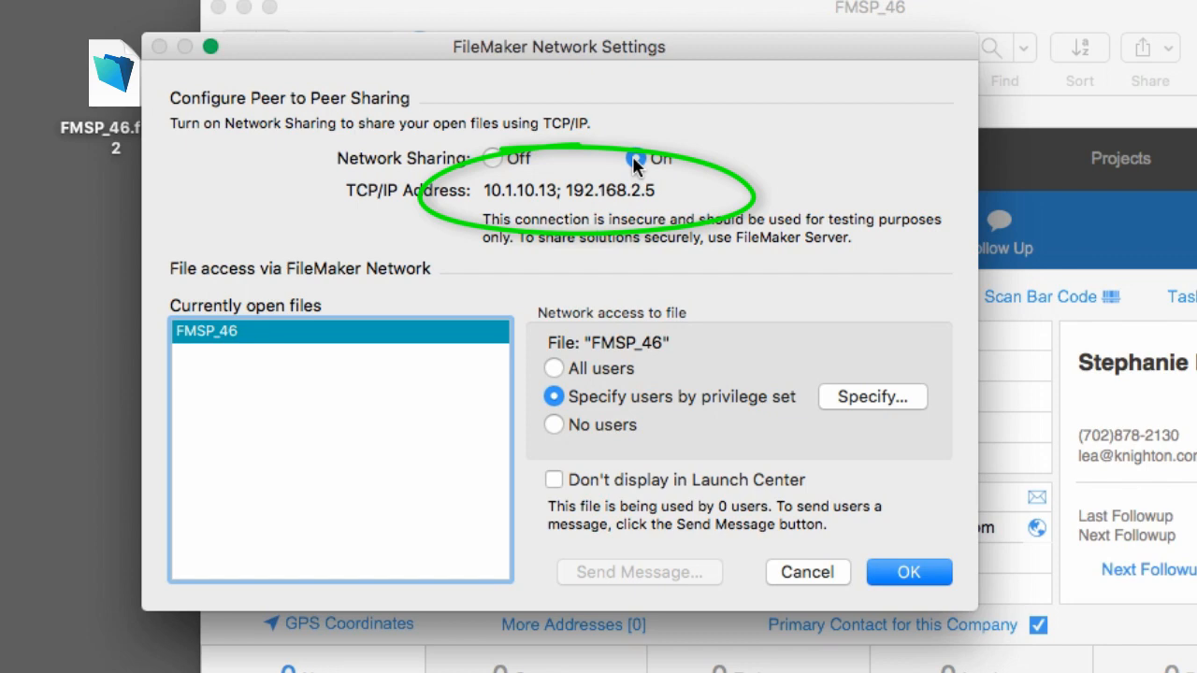
pyautogui.click(554, 425)
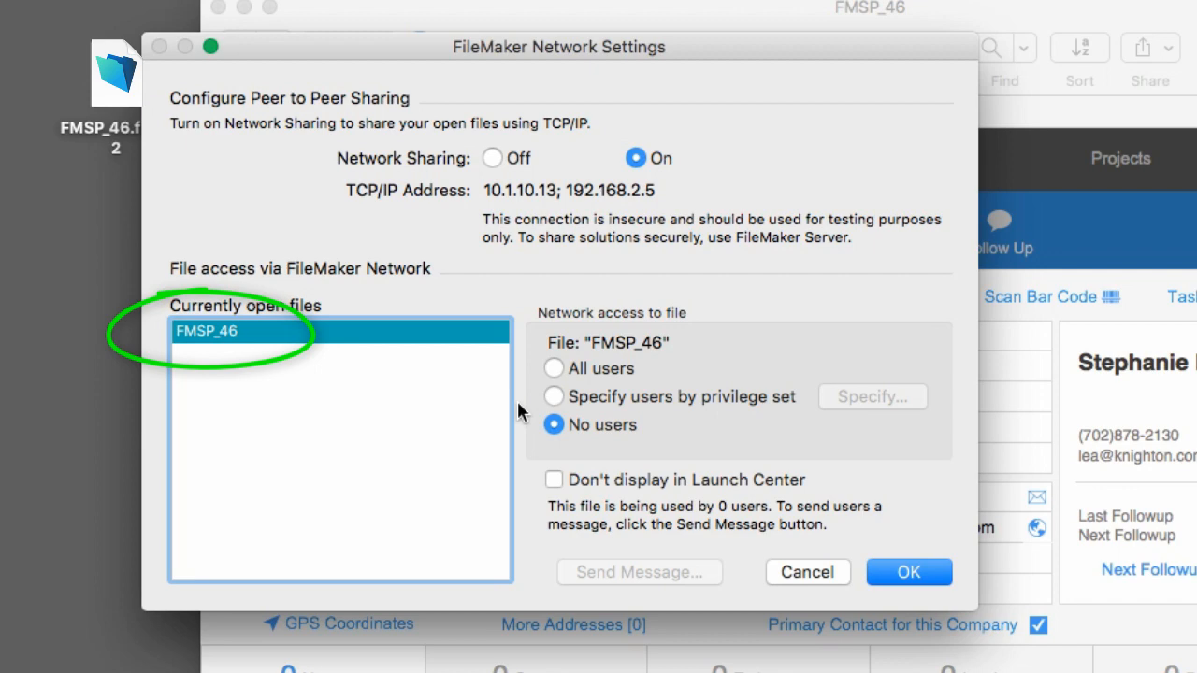
# Select FMSP_46 among the open files and grant All users network access
pyautogui.click(554, 369)
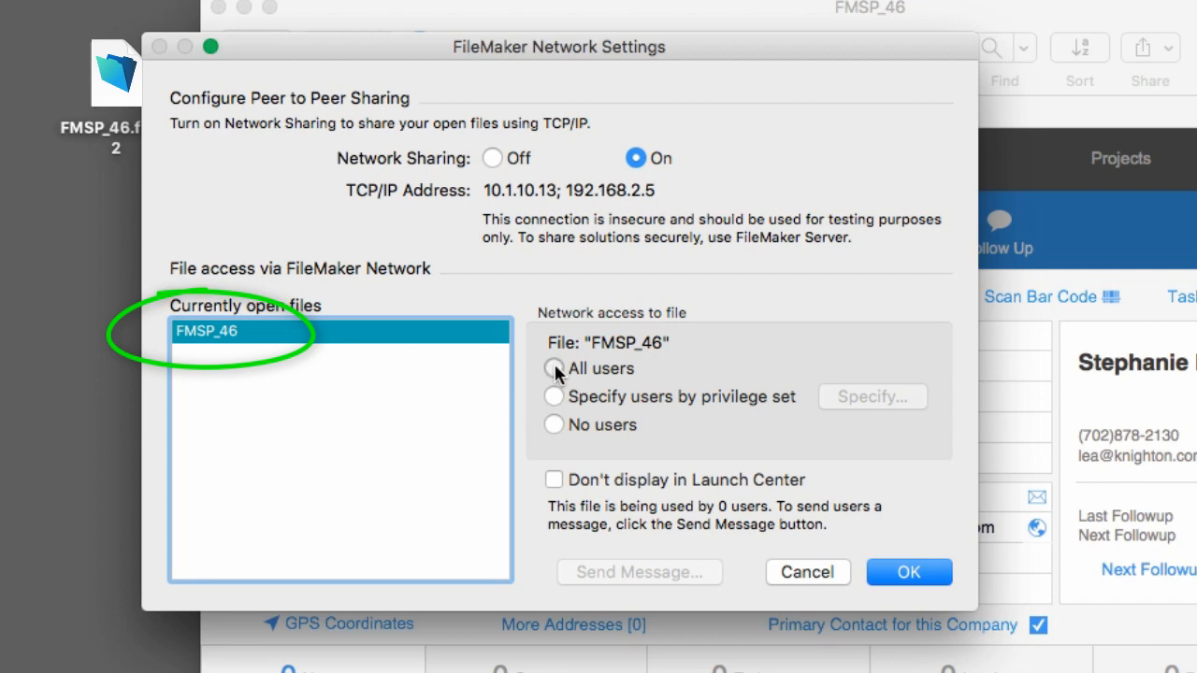
pyautogui.click(554, 368)
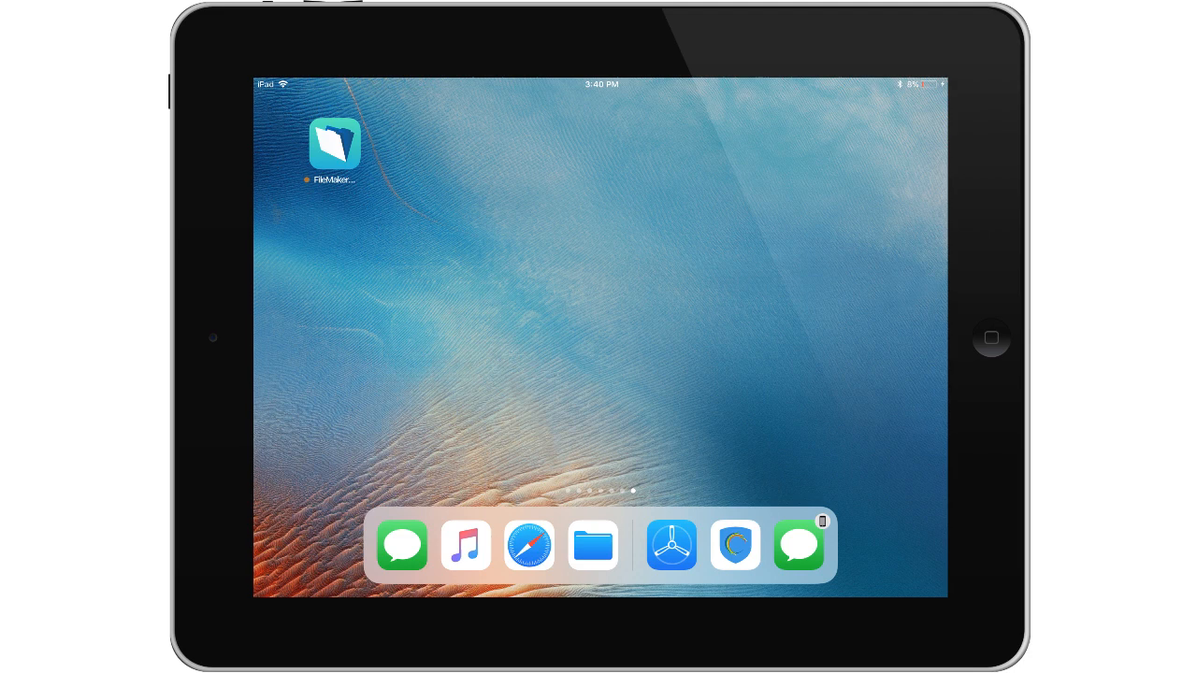
# Launch FileMaker Go on the iPad and list the starter files stored on the device
pyautogui.click(333, 144)
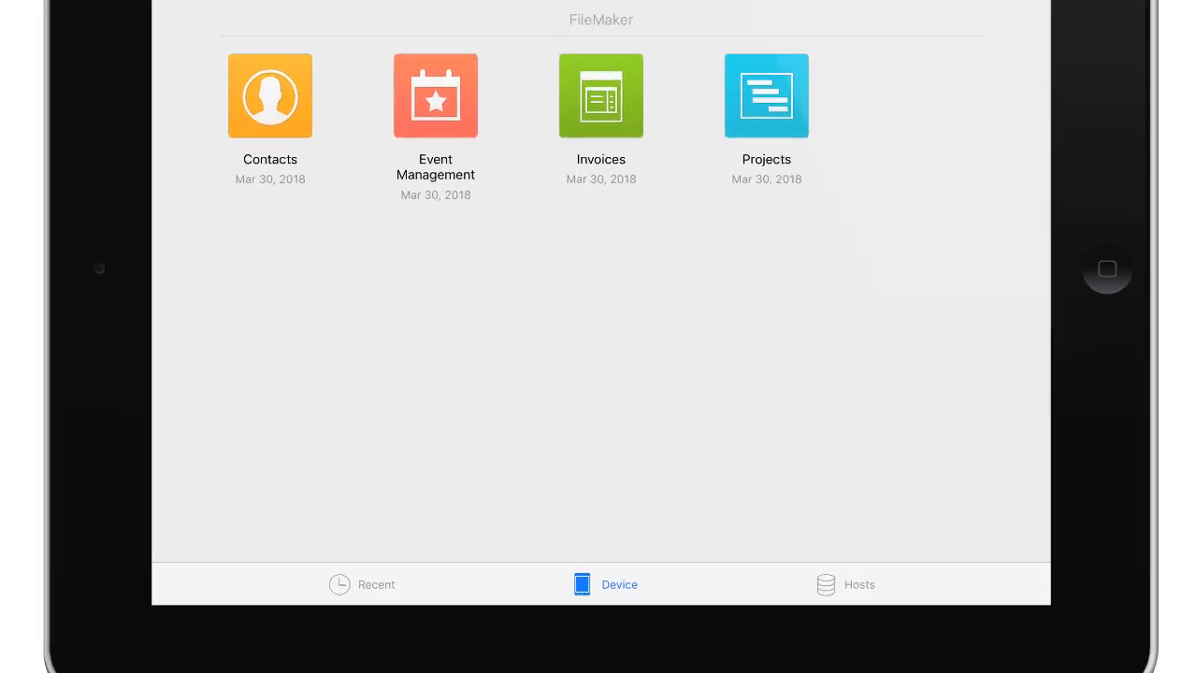
pyautogui.click(376, 584)
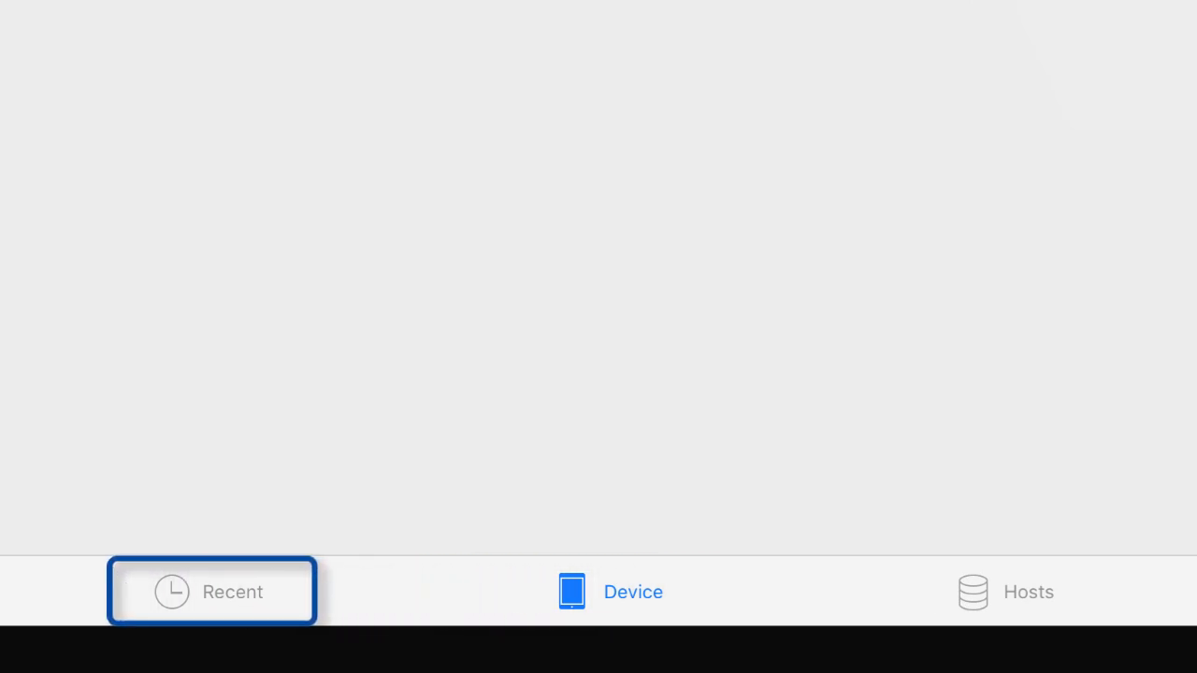
pyautogui.click(595, 591)
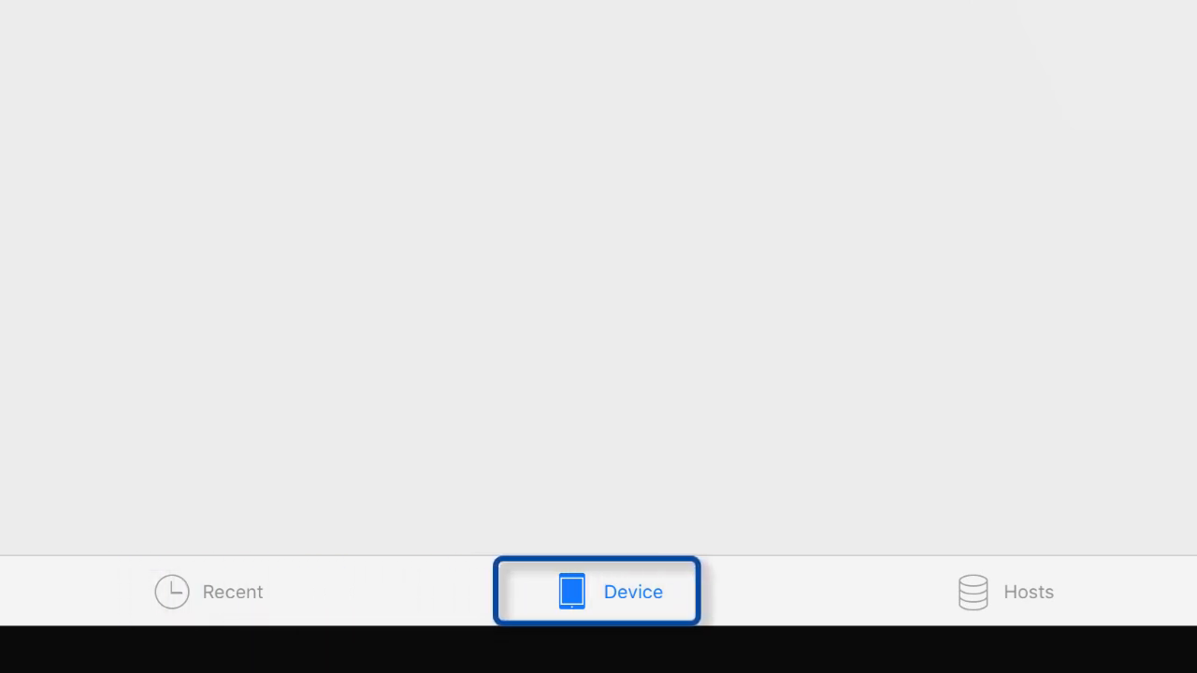
pyautogui.click(999, 591)
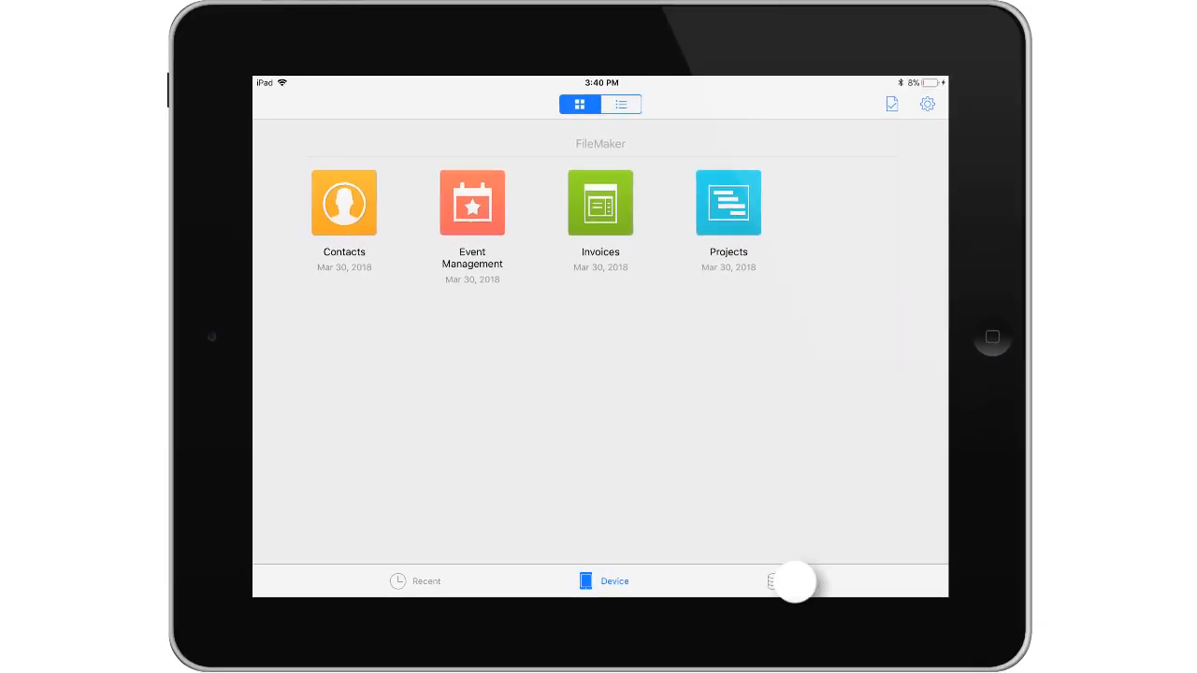
# From the Hosts list, browse DBW05 and open its FM_Starting_Point_510buse file
pyautogui.click(790, 580)
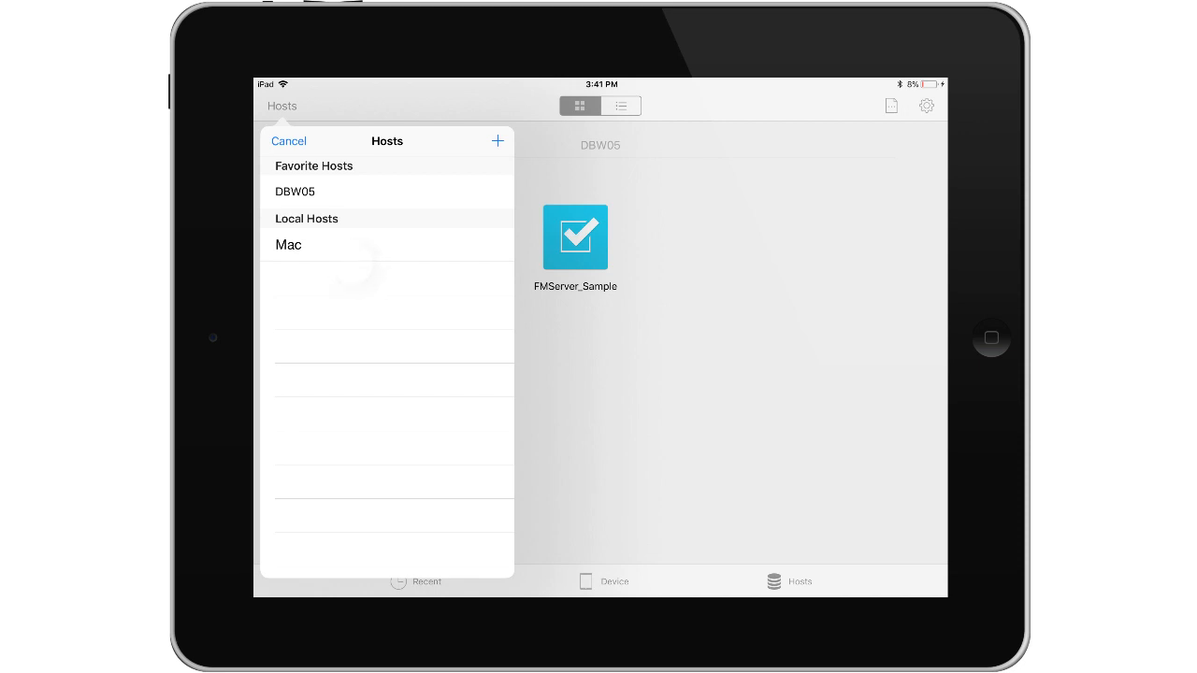
pyautogui.click(295, 191)
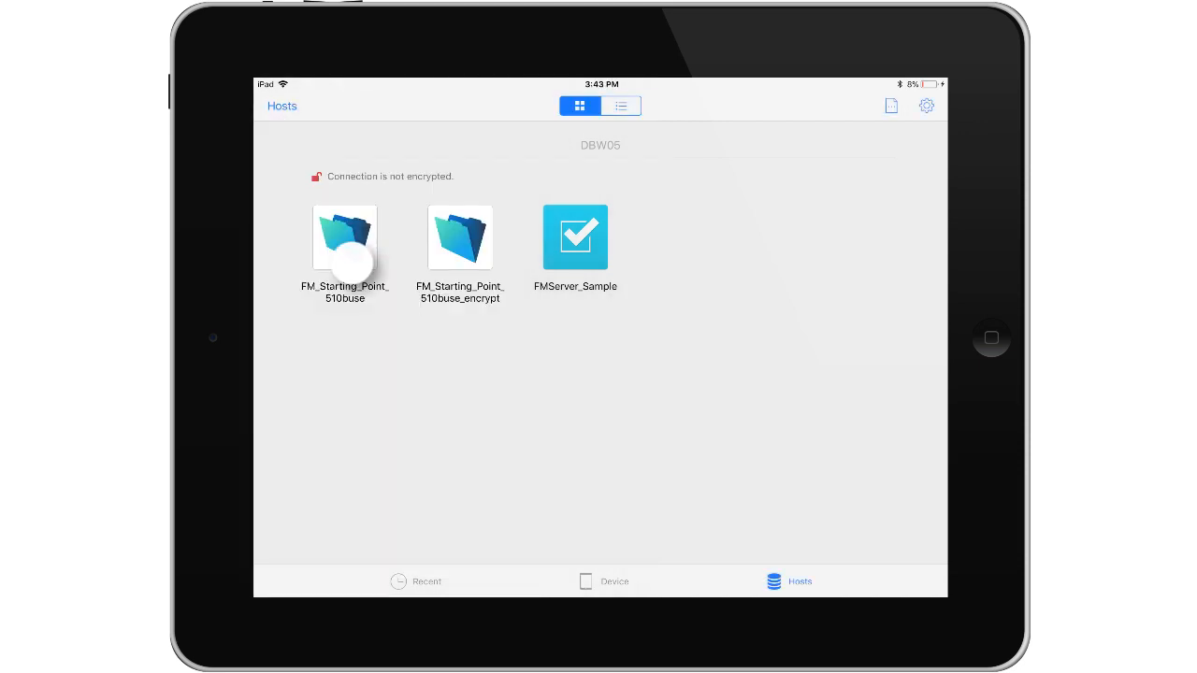
pyautogui.click(344, 236)
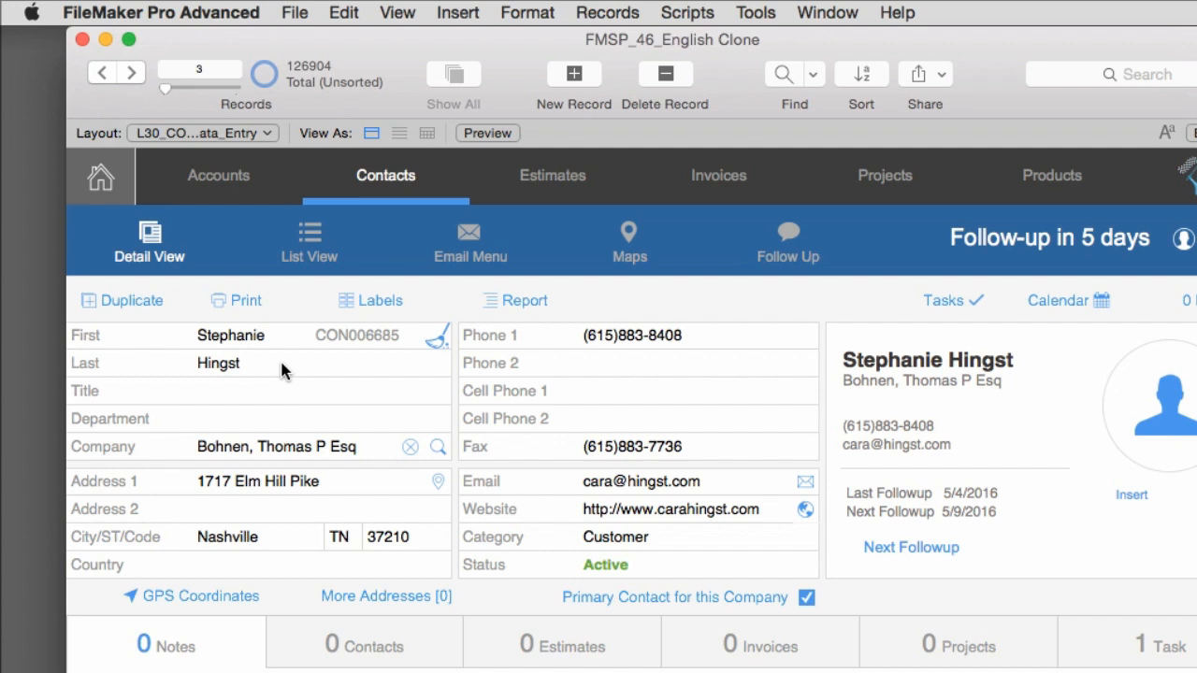
# Replace the contact's first name Stephanie with Tom
pyautogui.doubleClick(230, 335)
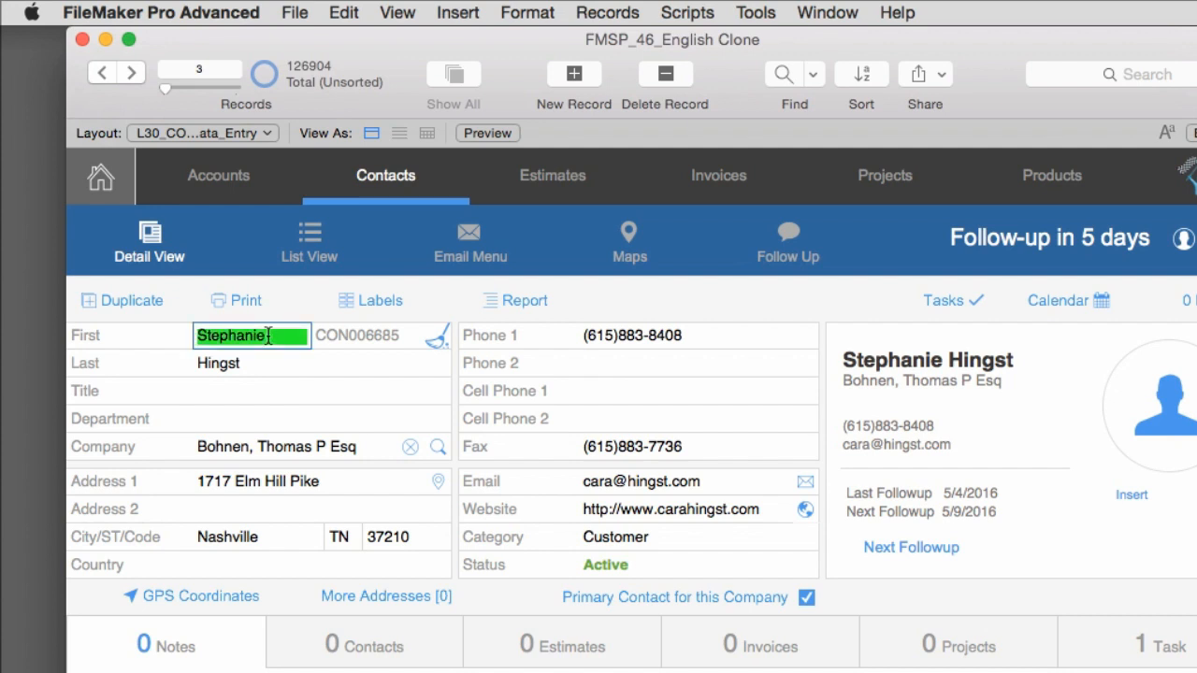
pyautogui.write('Tom')
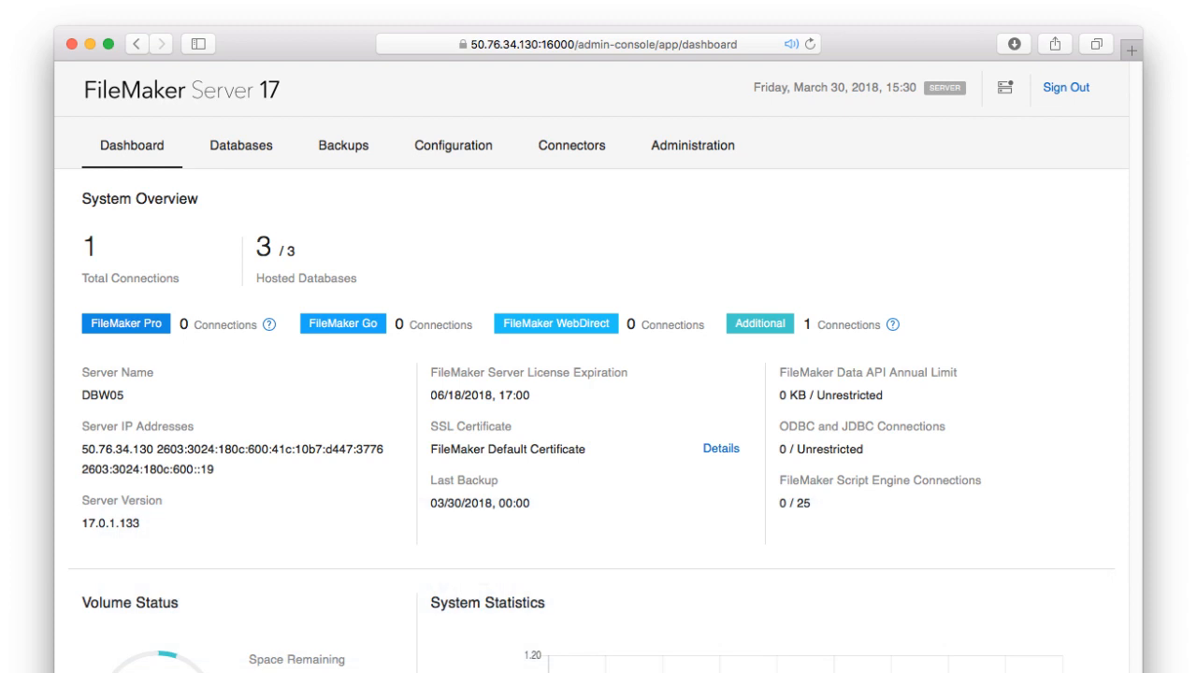
# Show the Admin Console dashboard with three hosted databases and one connection
pyautogui.click(241, 146)
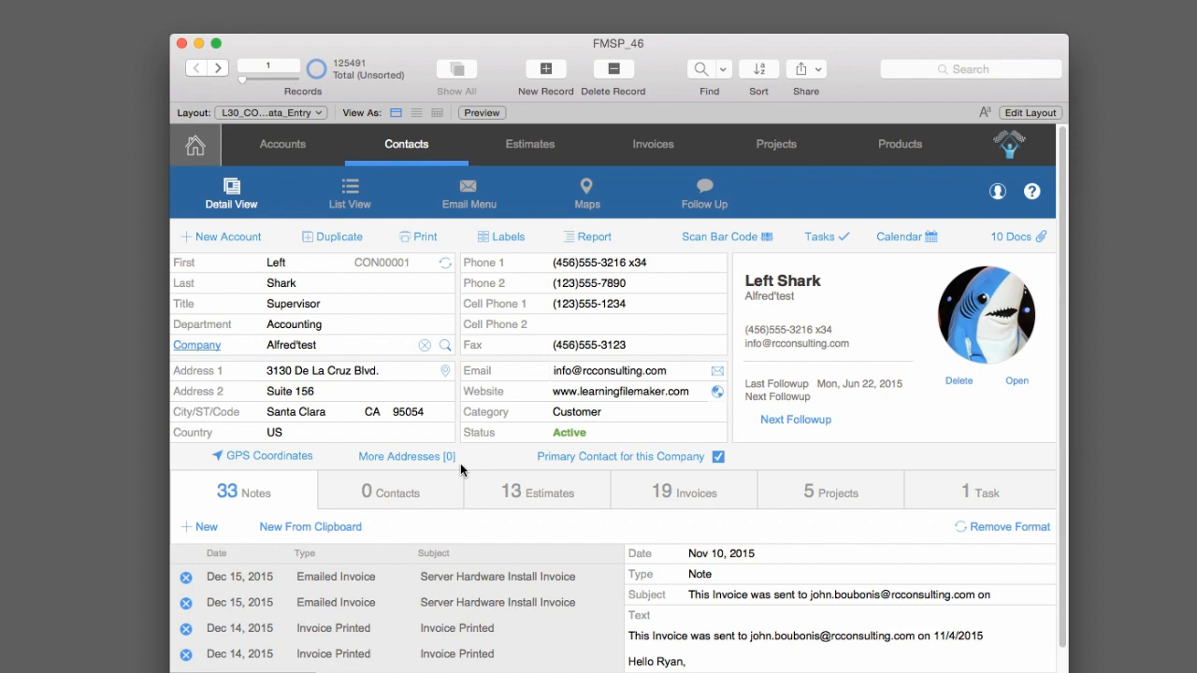
pyautogui.moveTo(547, 403)
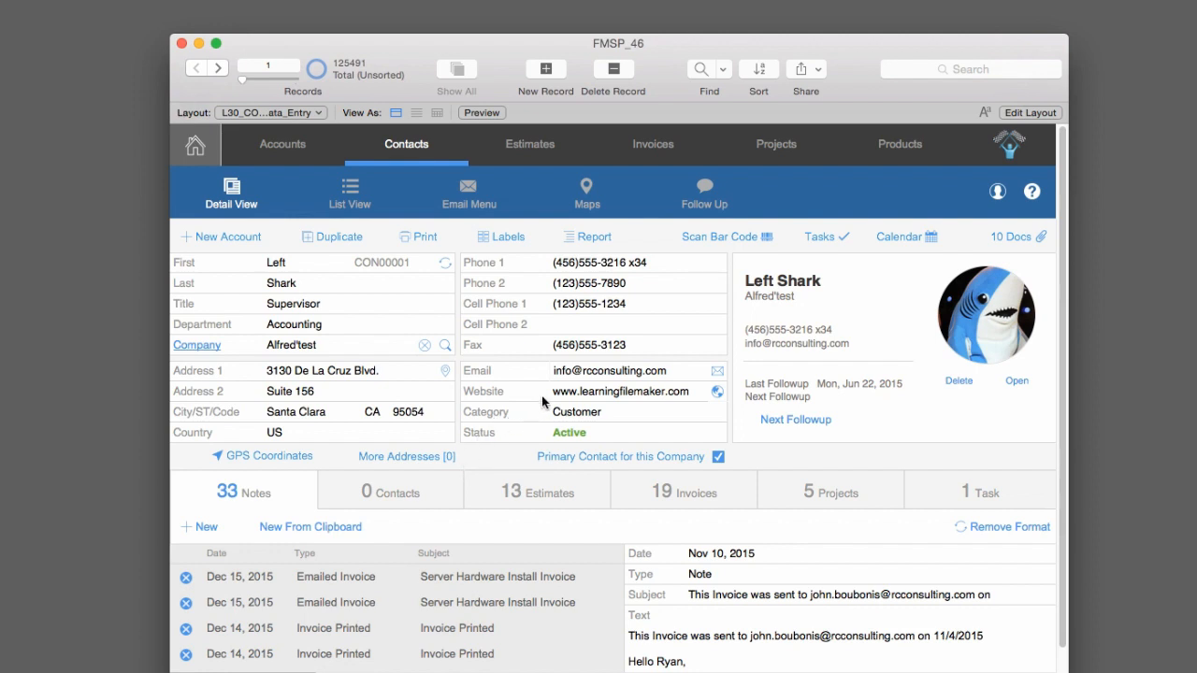
pyautogui.moveTo(573, 363)
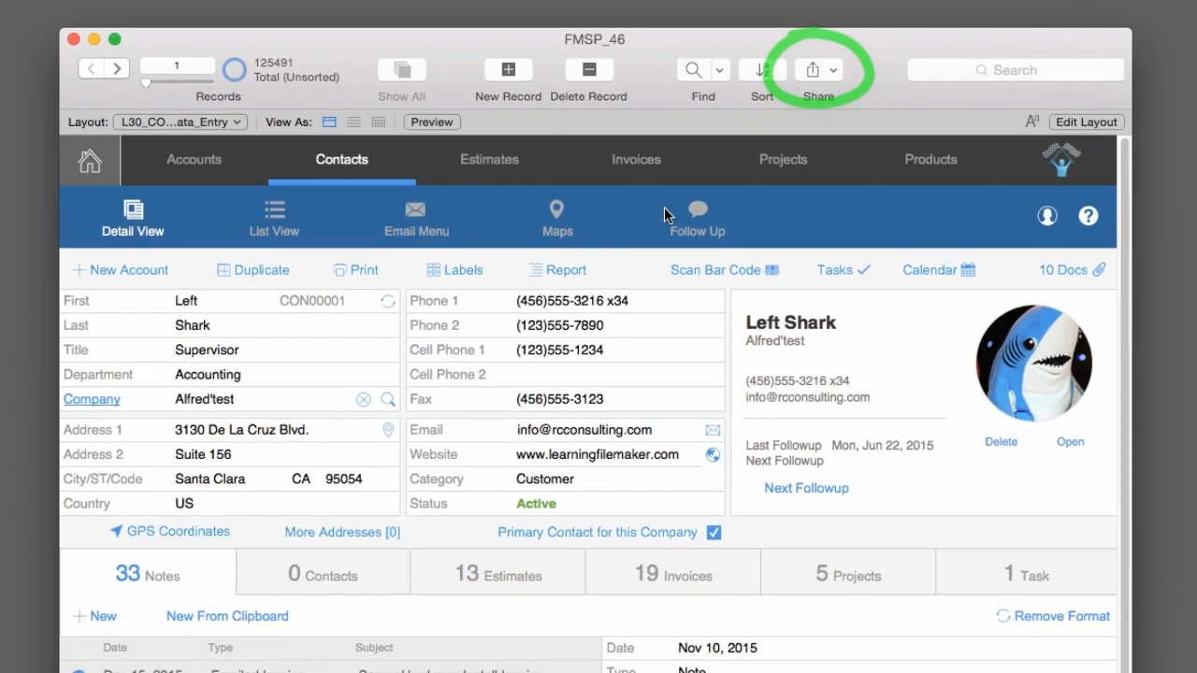
pyautogui.click(836, 69)
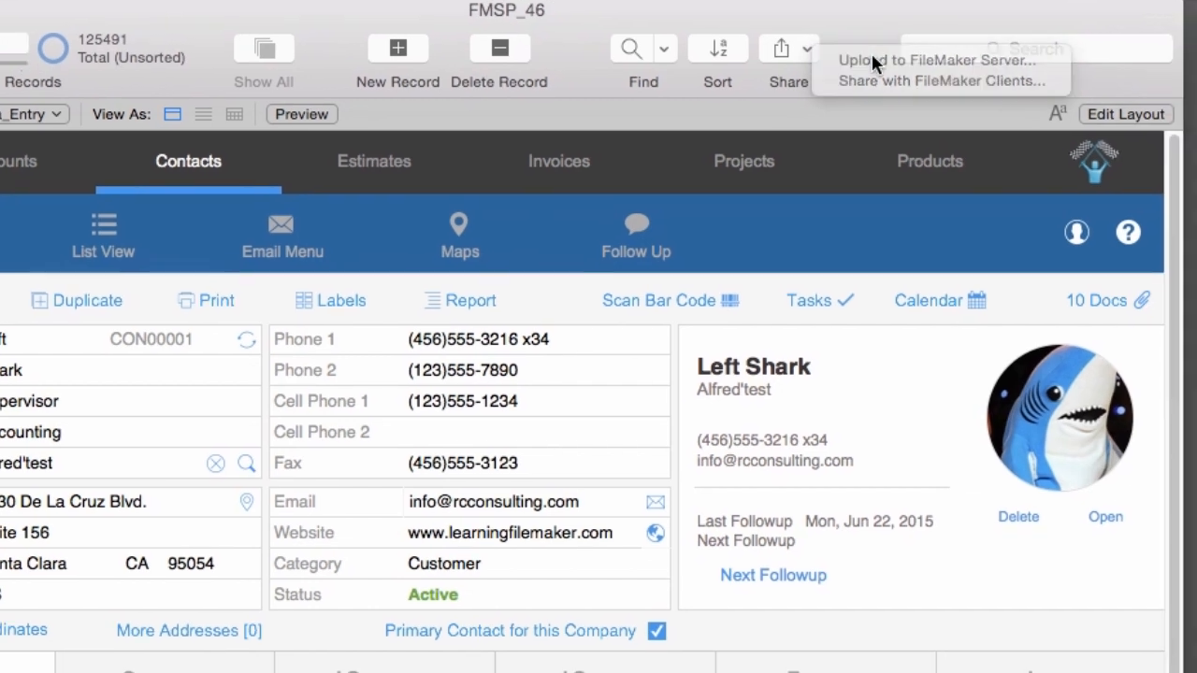
pyautogui.click(937, 60)
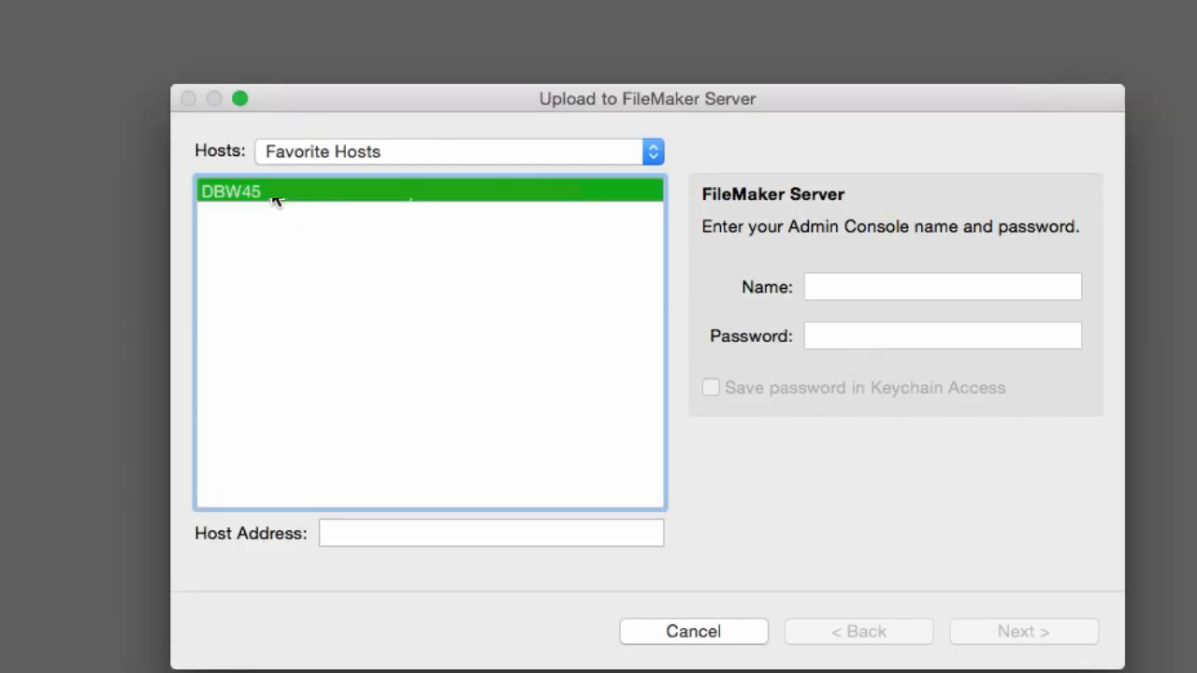
pyautogui.moveTo(651, 151)
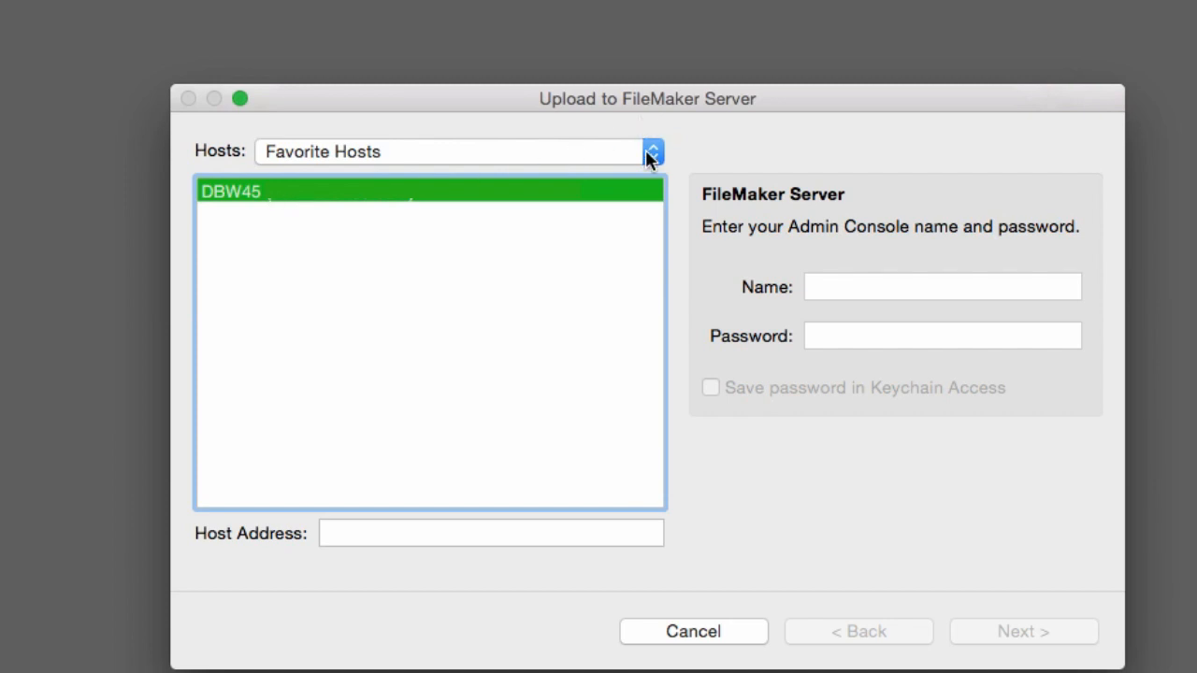
pyautogui.moveTo(868, 298)
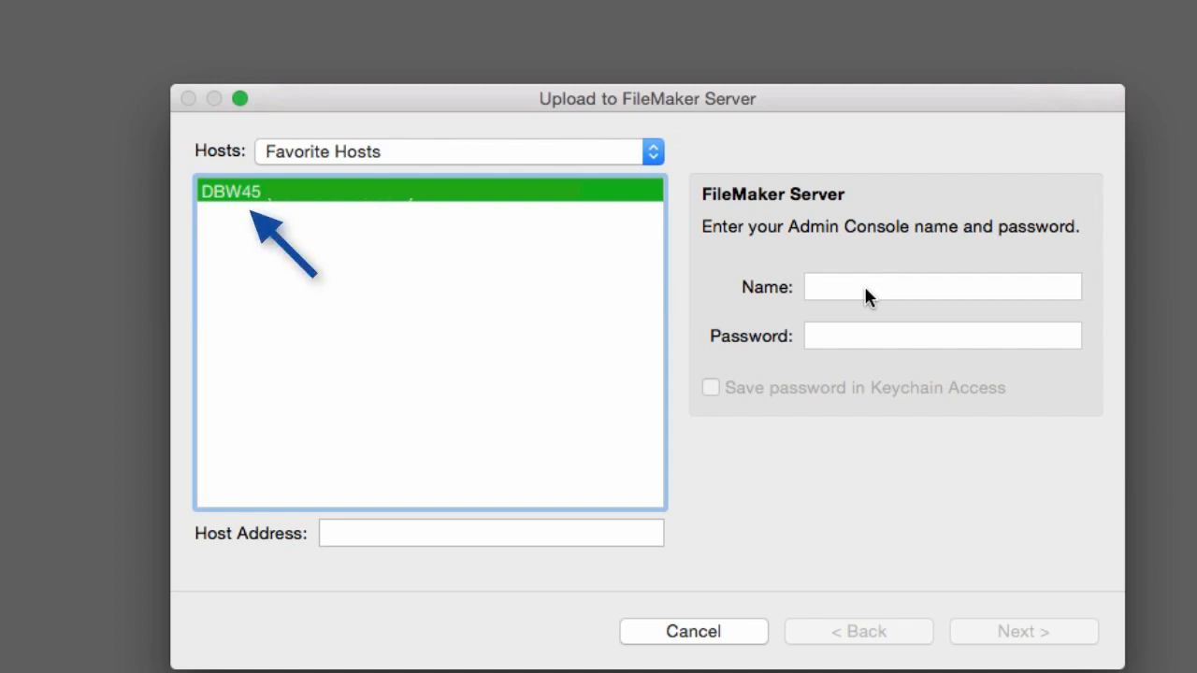
pyautogui.click(943, 286)
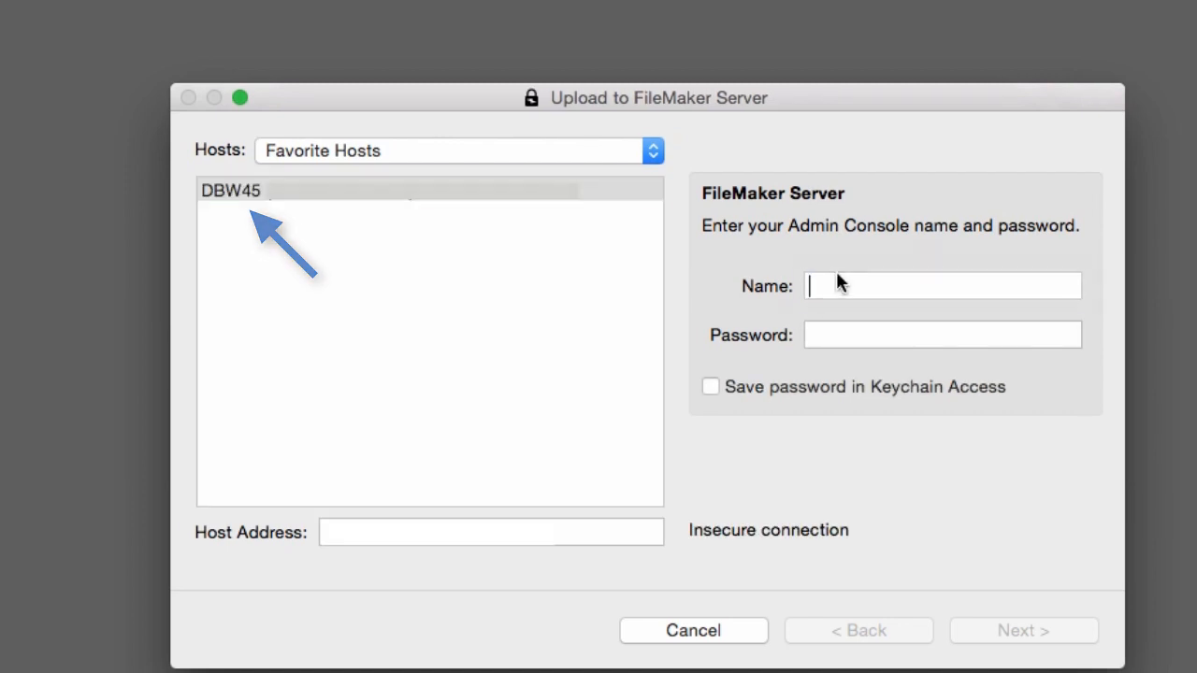
pyautogui.write('admin')
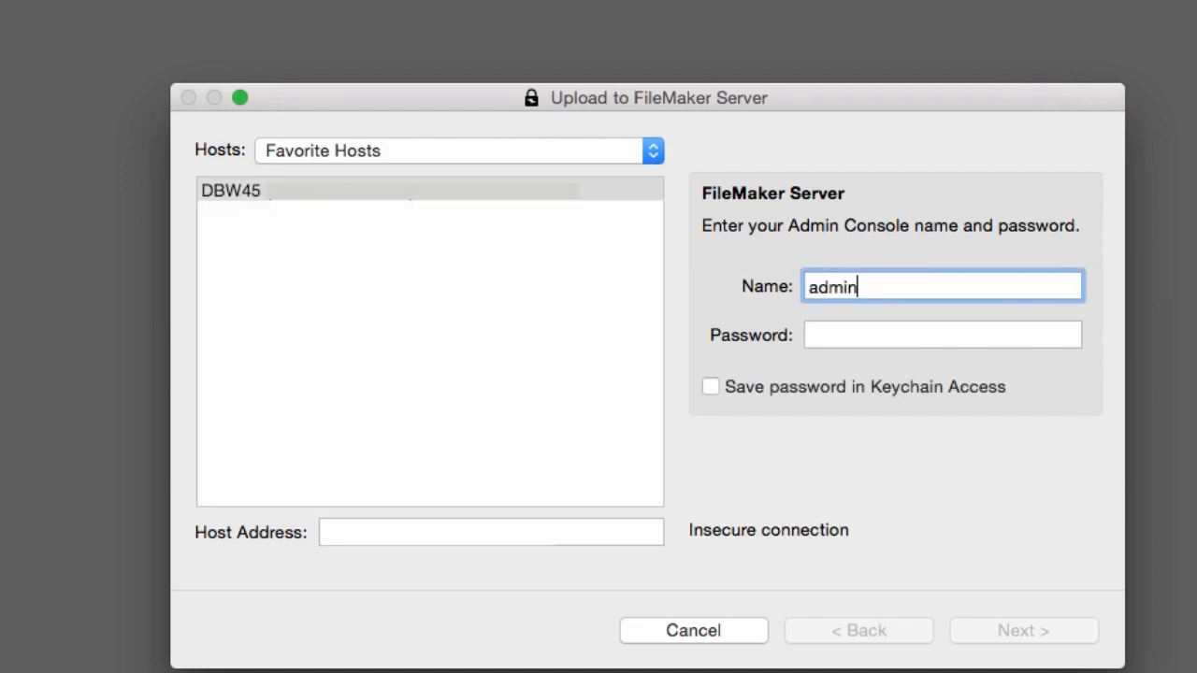
pyautogui.click(943, 335)
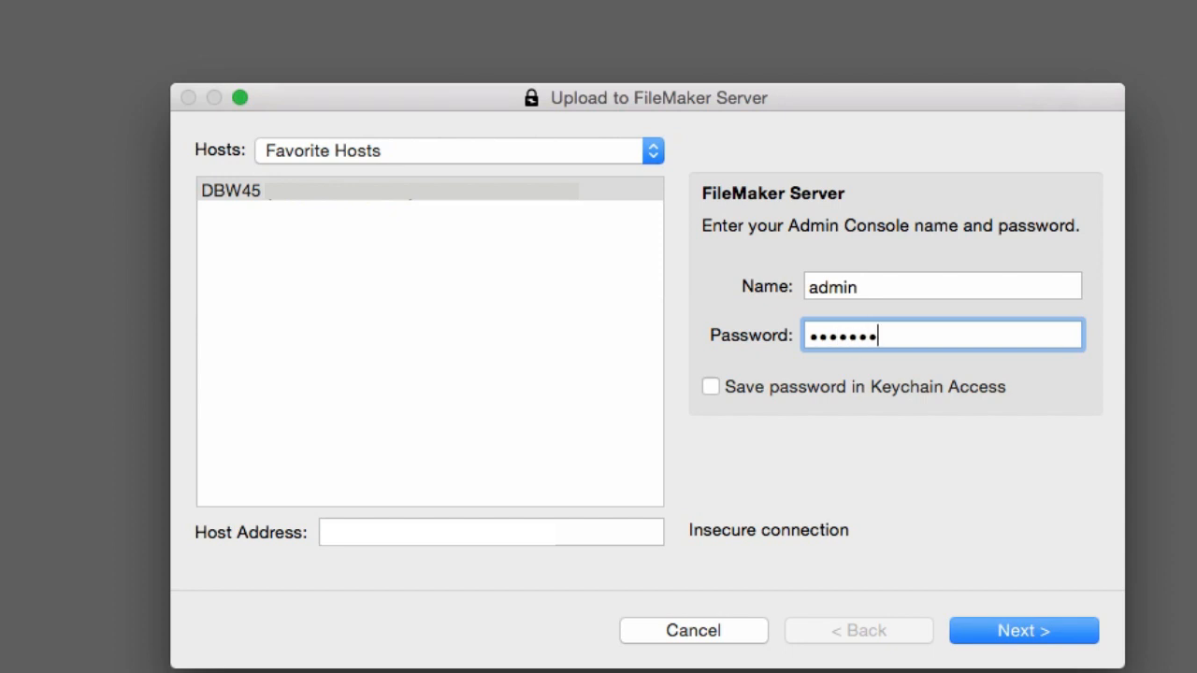
pyautogui.write('password')
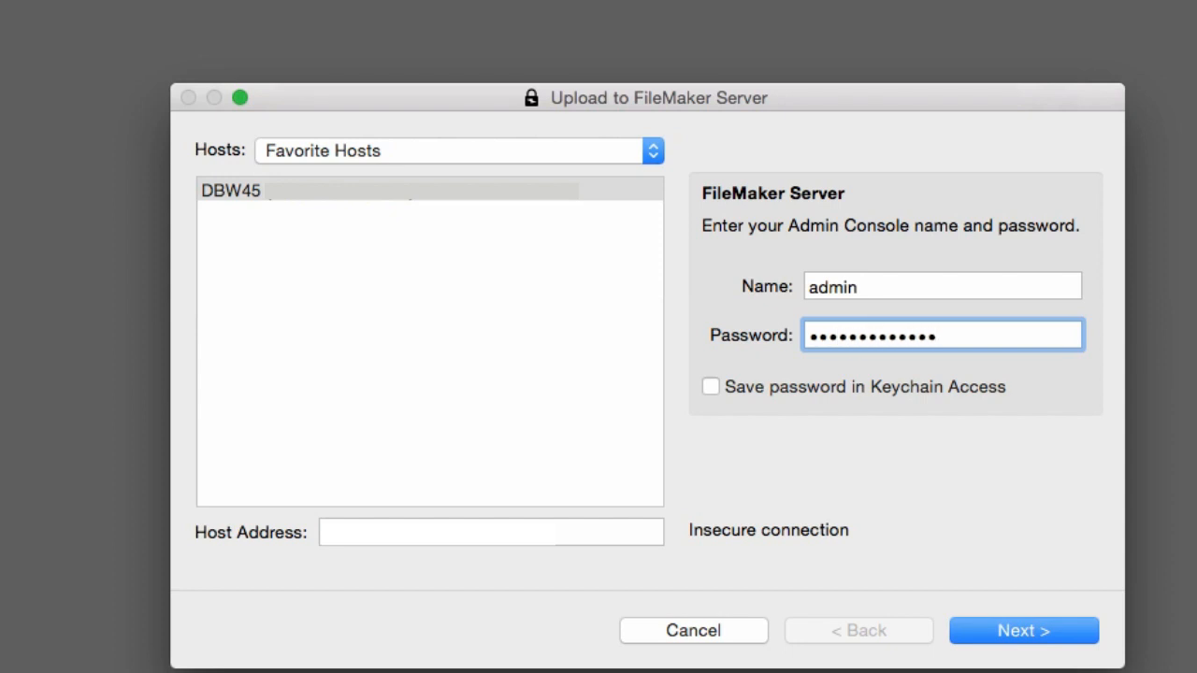